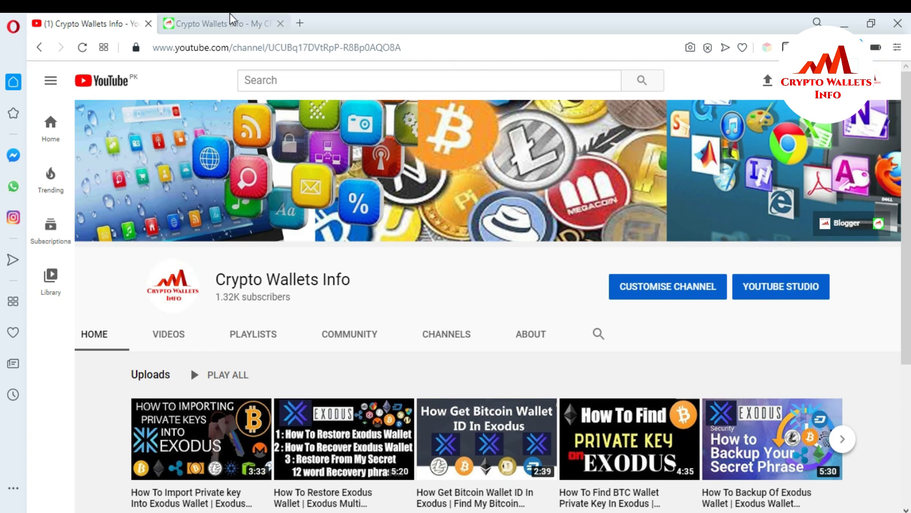
- Show the Tron wallet with its 150.23152 TRX balance, scrolling the asset sidebar down to it
left_click(221, 23)
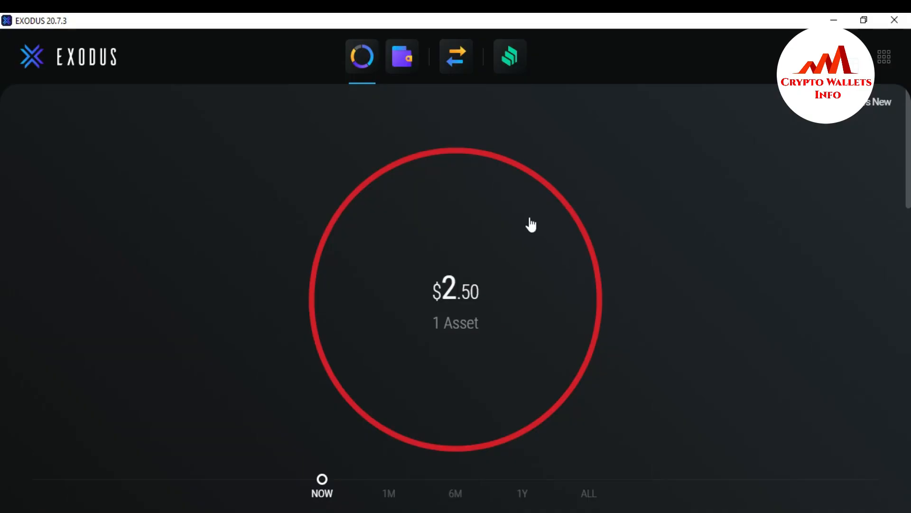
mouse_move(318, 140)
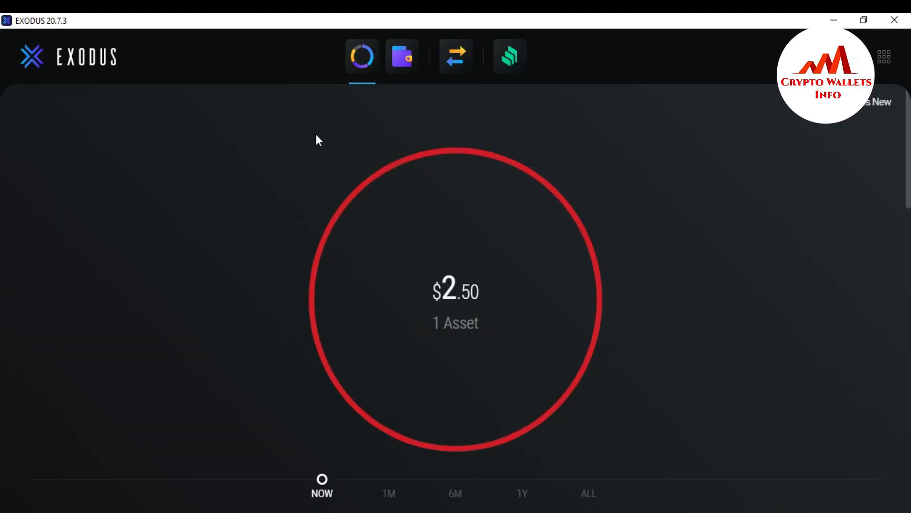
scroll("down", 3)
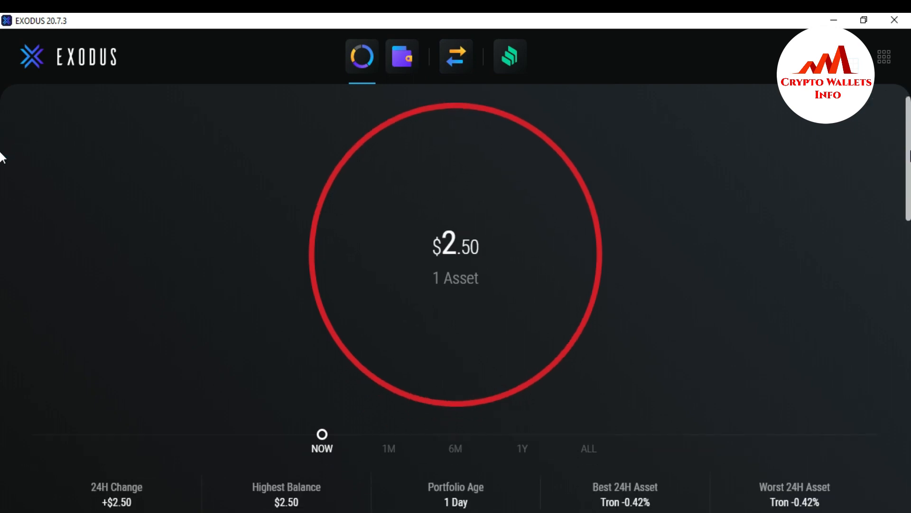
scroll("down", 3)
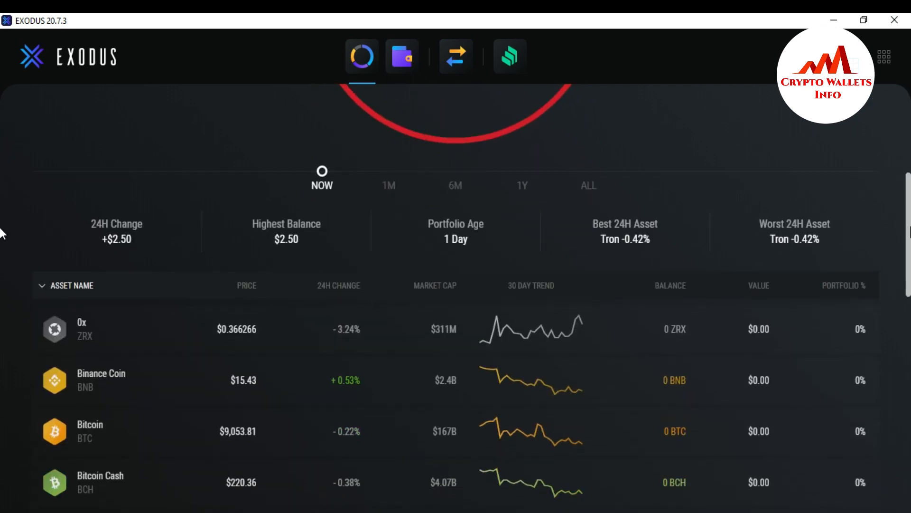
scroll("down", 3)
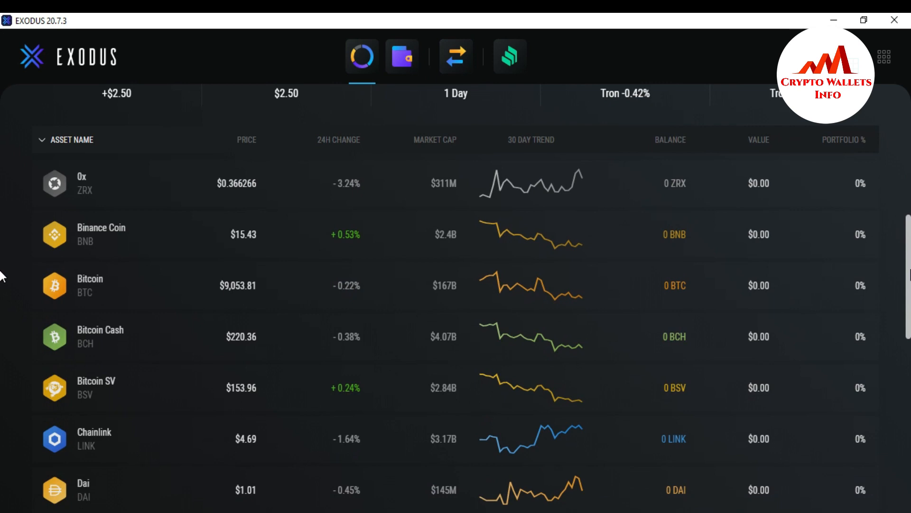
scroll("down", 3)
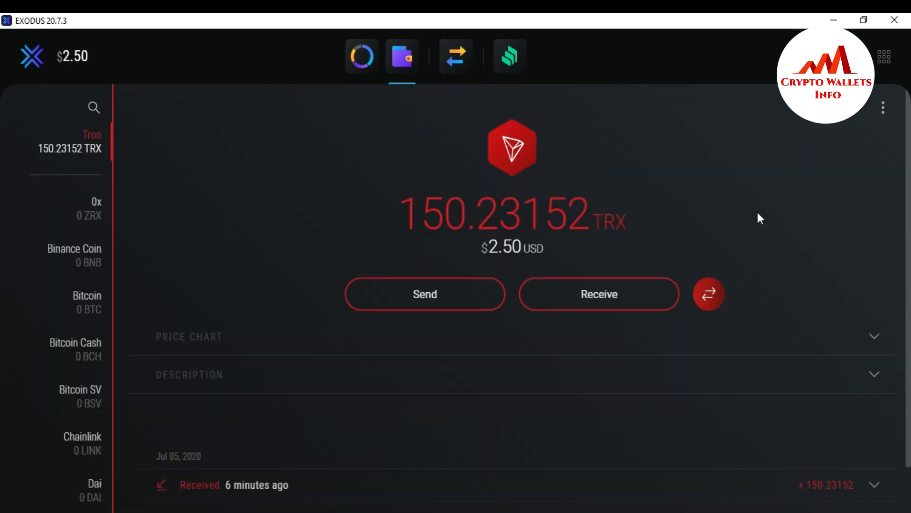
mouse_move(461, 245)
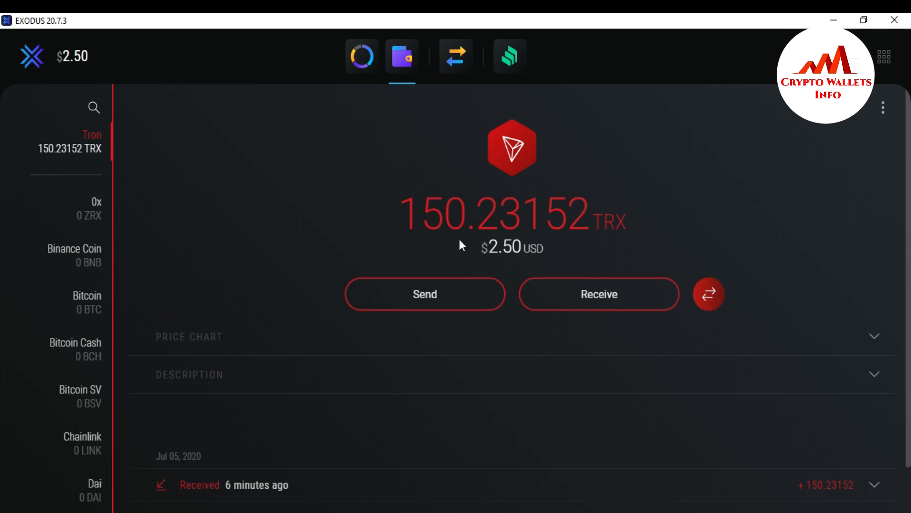
mouse_move(455, 56)
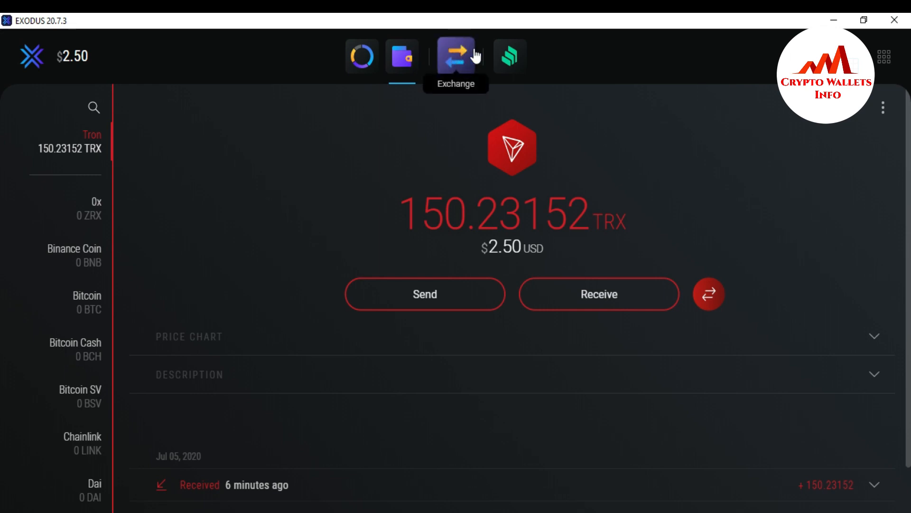
- Go to the exchange screen and bring up the list of coins to swap from, choosing Tron
left_click(456, 56)
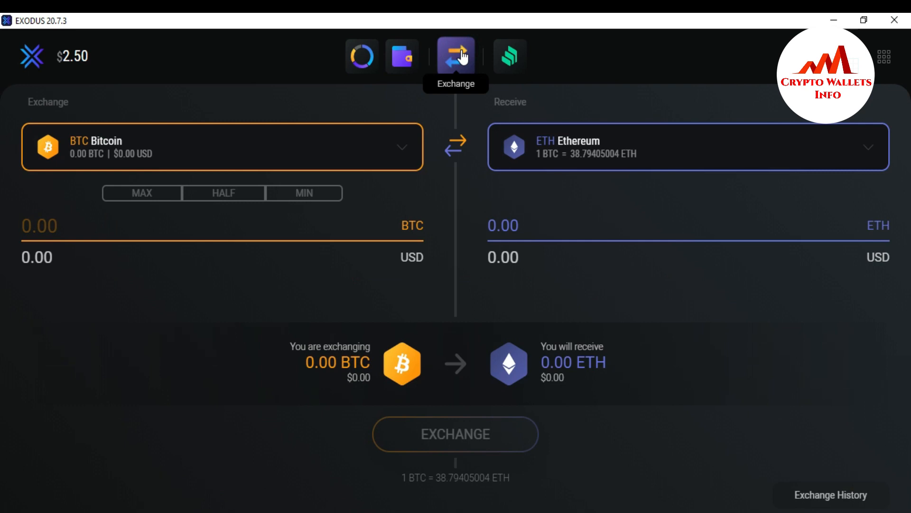
left_click(401, 147)
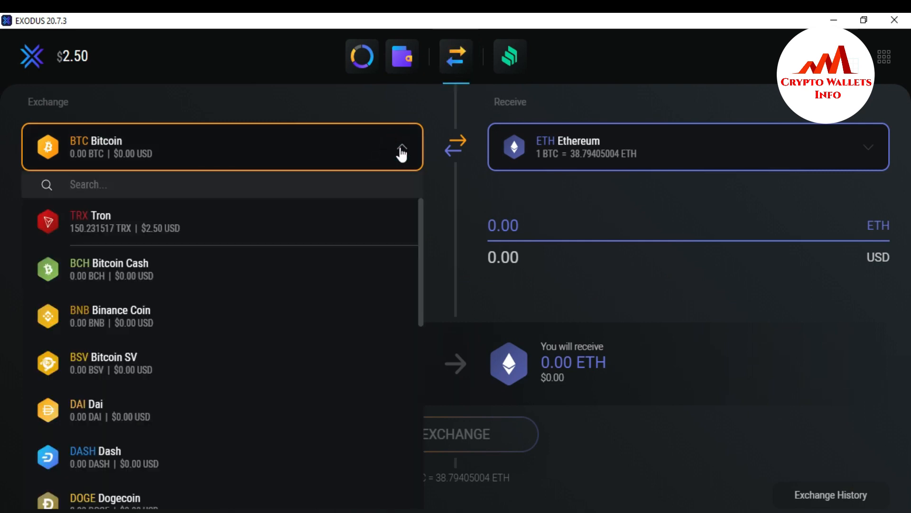
mouse_move(151, 228)
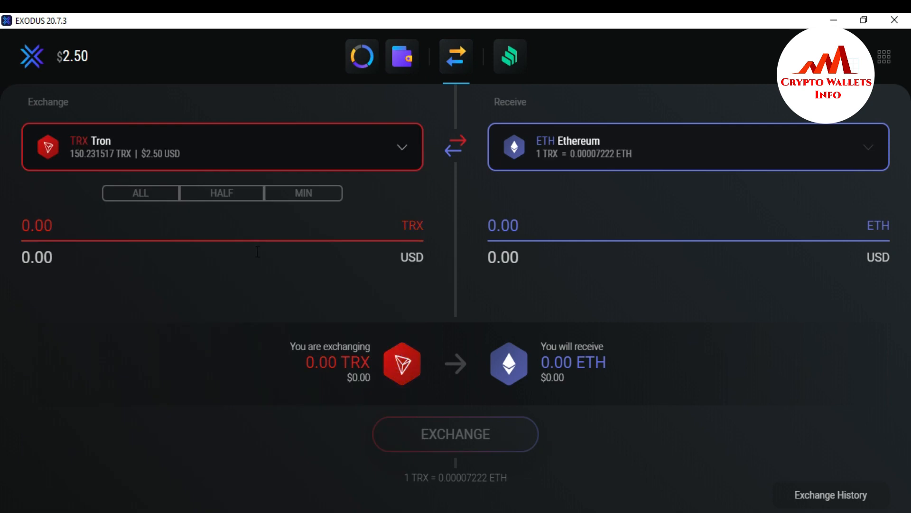
mouse_move(531, 153)
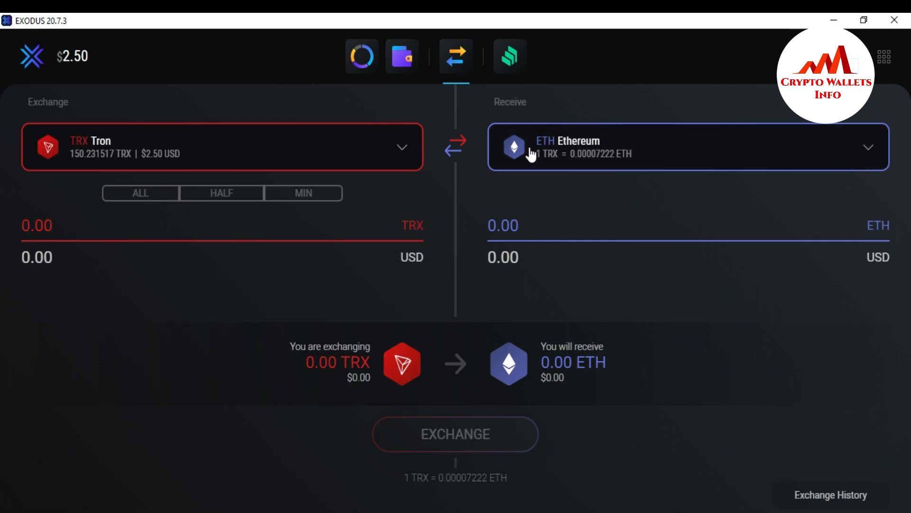
- Pick DOGE Dogecoin from the receive list, giving a rate of 6.83929372 DOGE per TRX
left_click(867, 146)
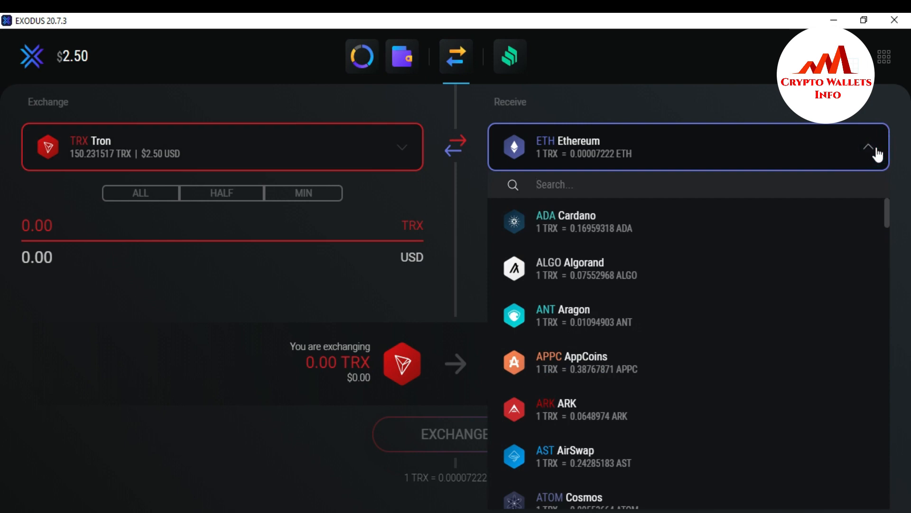
mouse_move(889, 214)
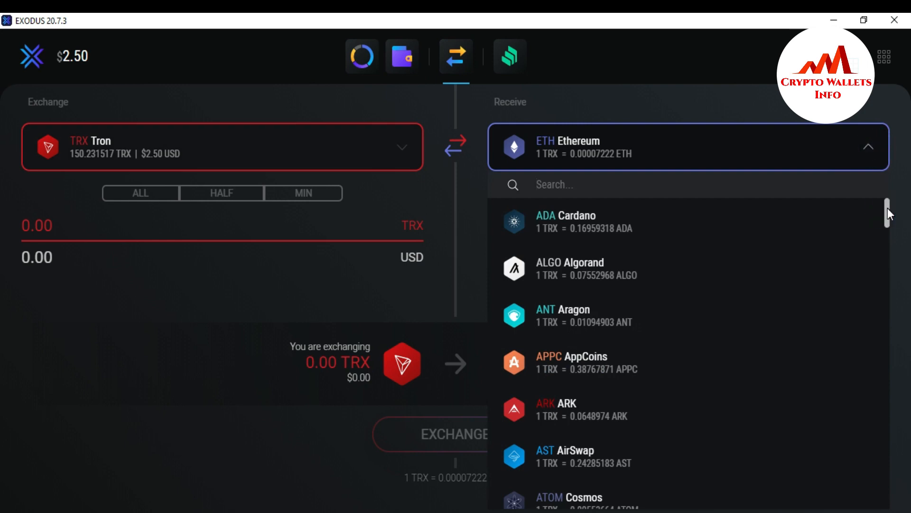
scroll("down", 3)
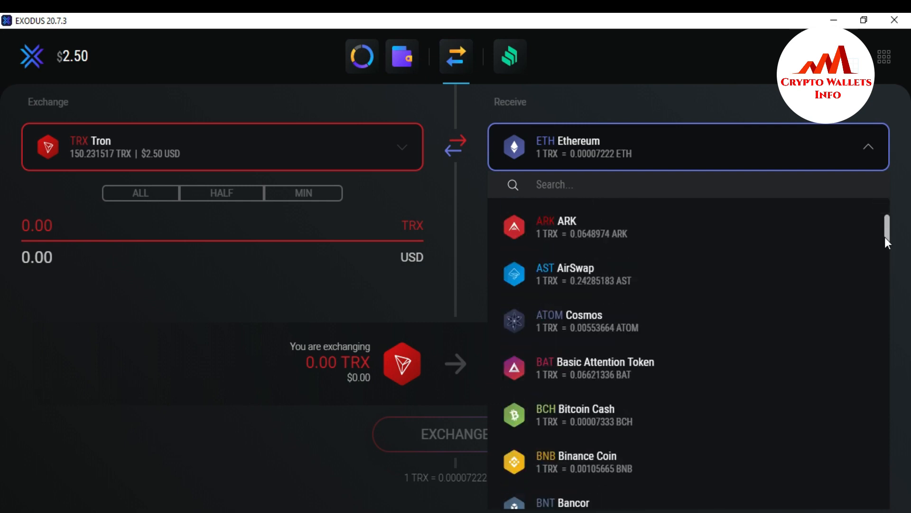
scroll("down", 3)
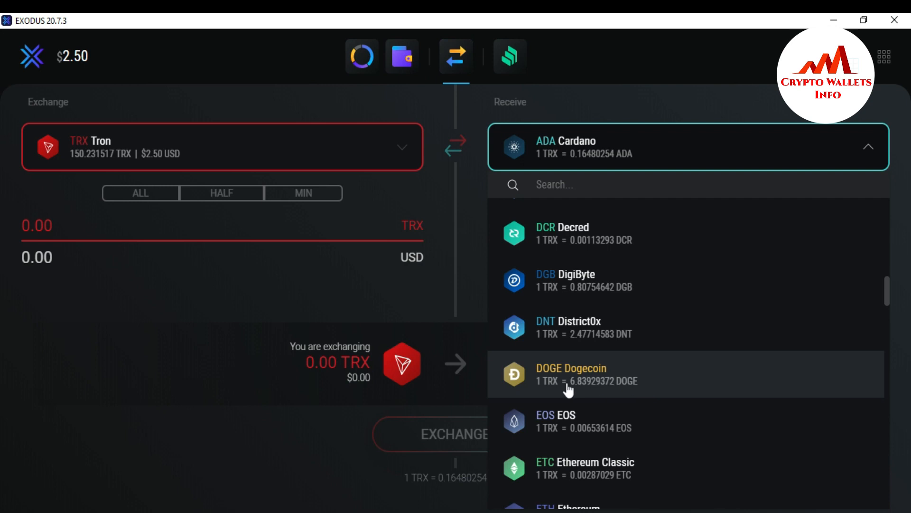
left_click(570, 374)
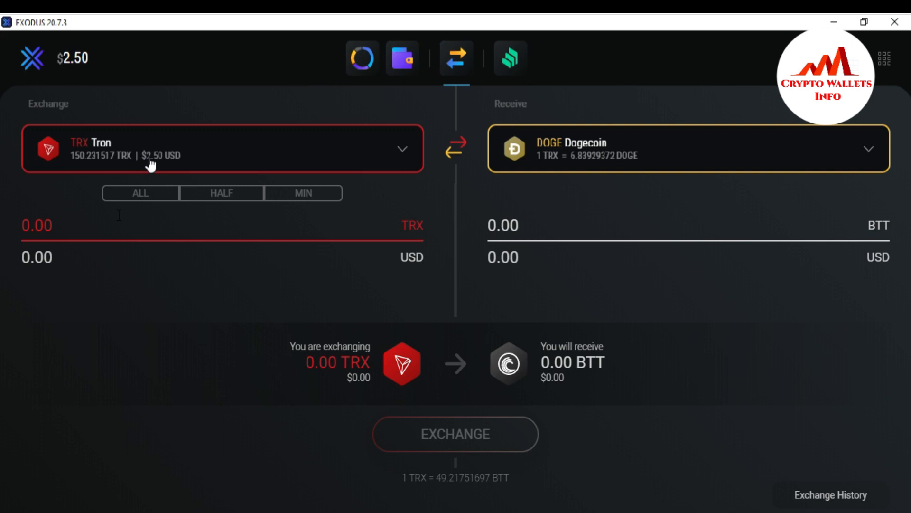
left_click(60, 226)
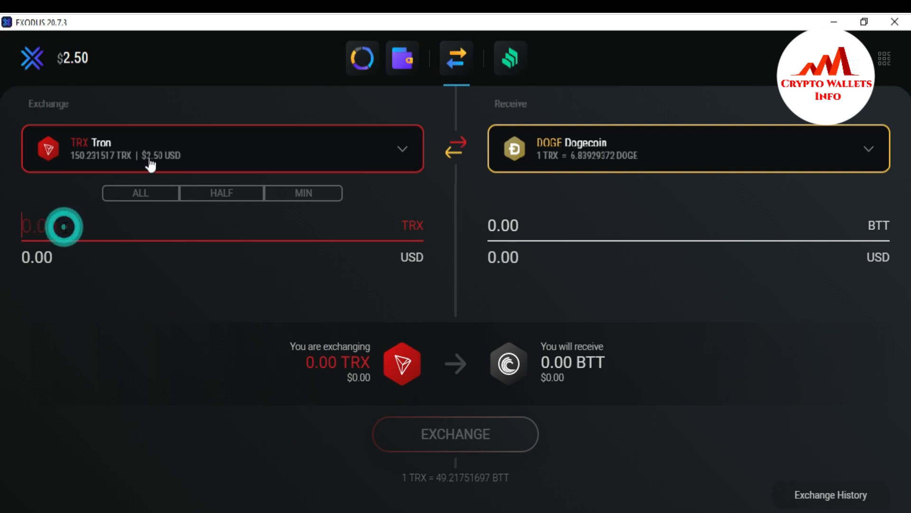
left_click(63, 226)
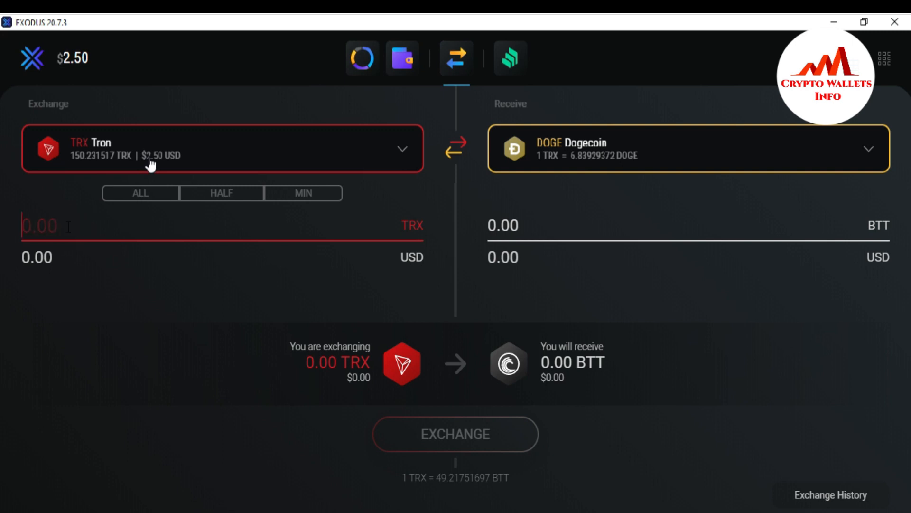
mouse_move(497, 438)
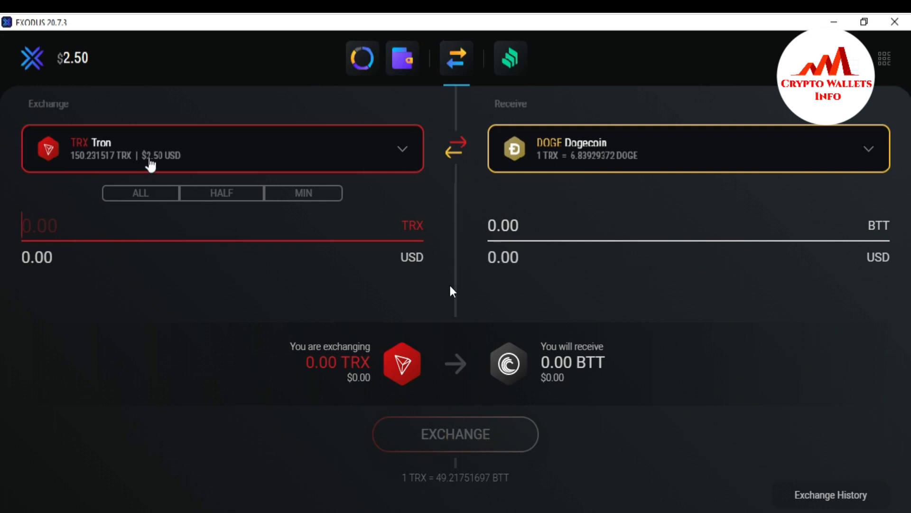
mouse_move(417, 222)
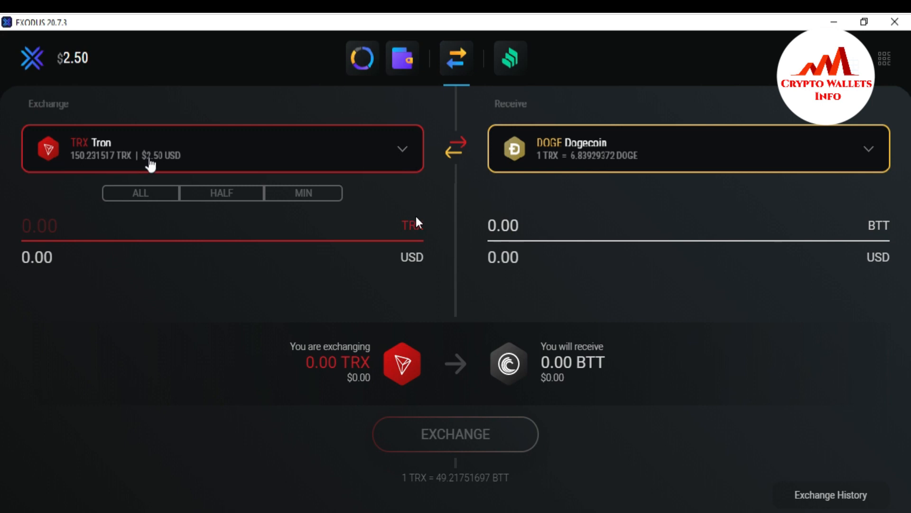
mouse_move(443, 195)
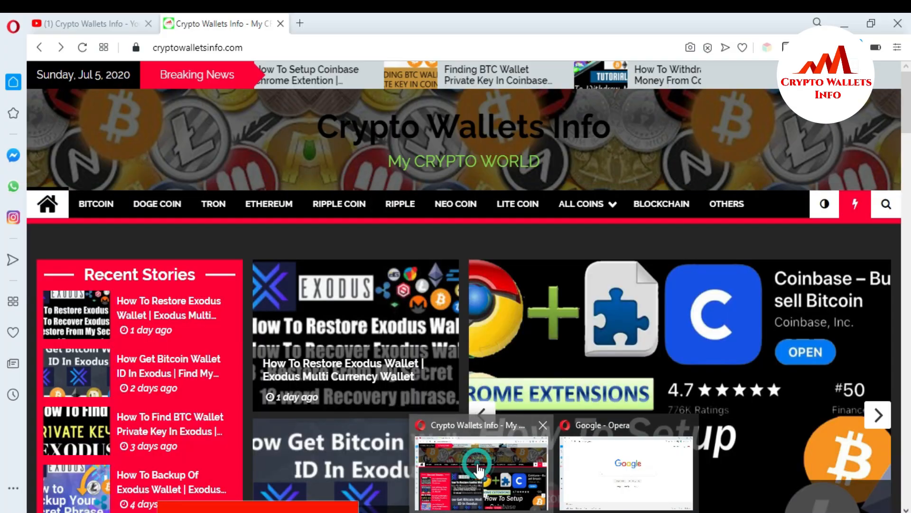
- Return to Opera and show the cryptowalletsinfo.com site
left_click(88, 23)
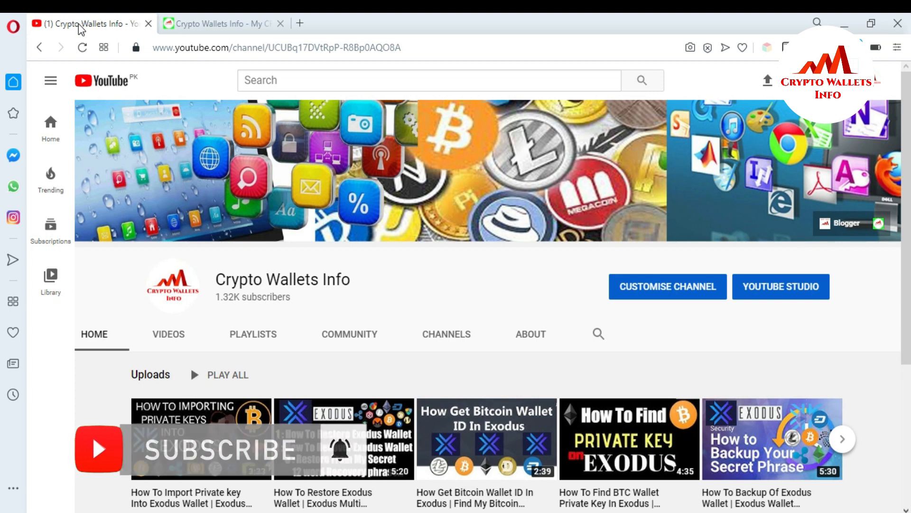
left_click(219, 23)
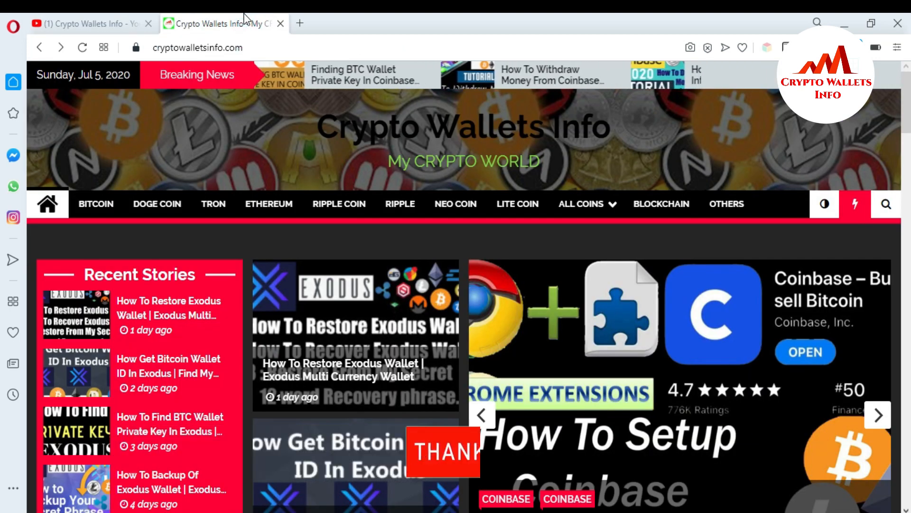